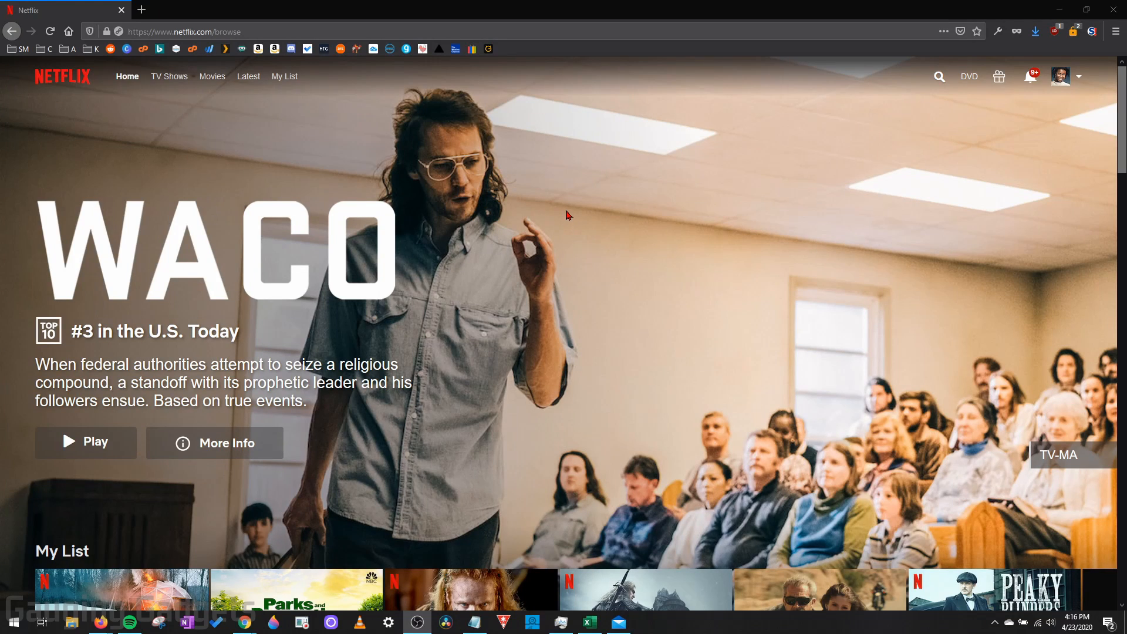
- Open the Account page from the profile dropdown at top right
{"action": "scroll", "scroll_direction": "down", "scroll_amount": 3}
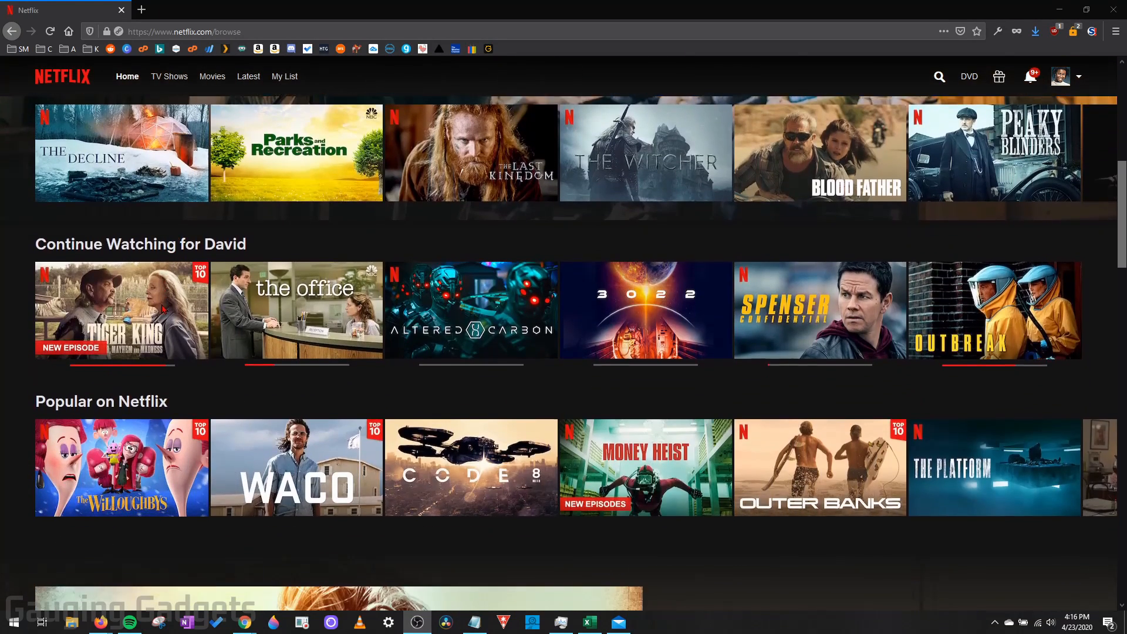
{"action": "scroll", "scroll_direction": "down", "scroll_amount": 3}
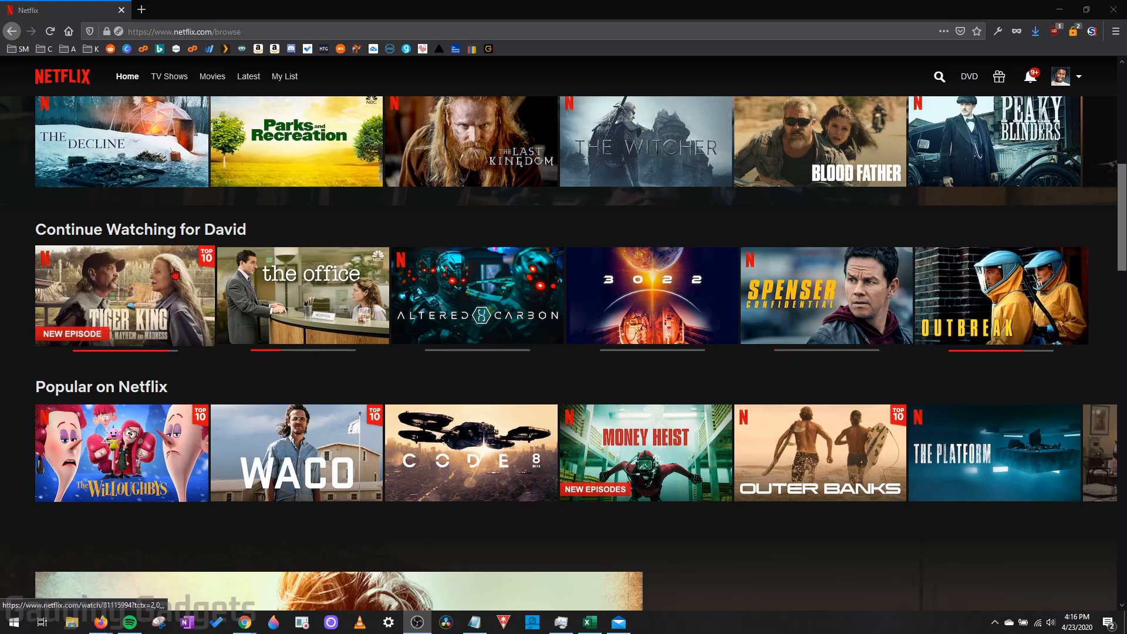
{"action": "mouse_move", "coordinate": [650, 294]}
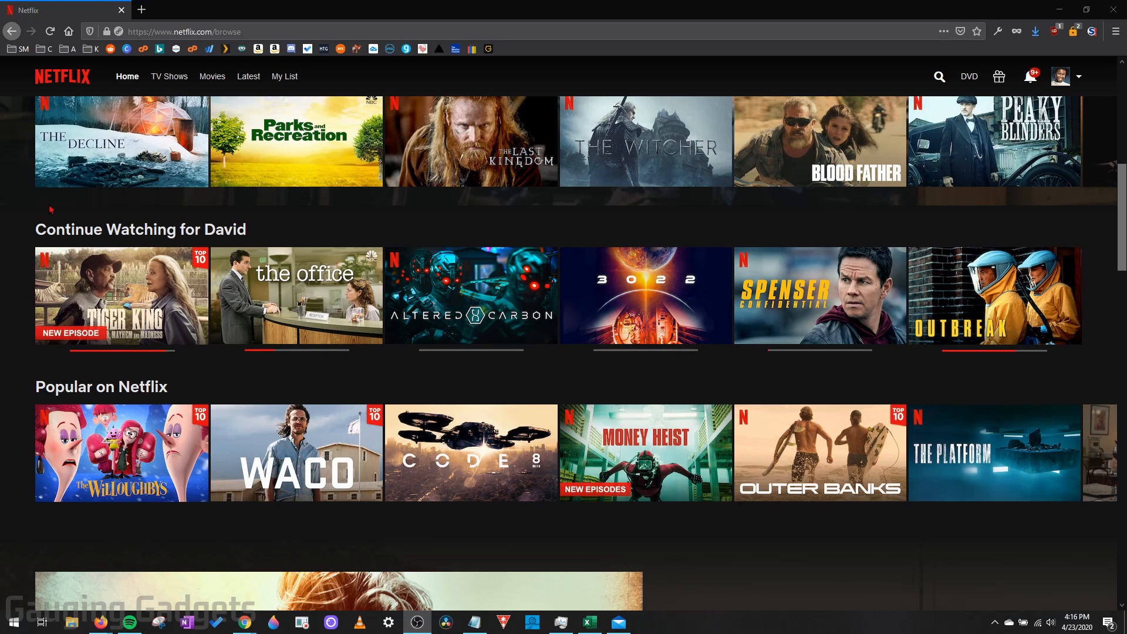
{"action": "mouse_move", "coordinate": [283, 208]}
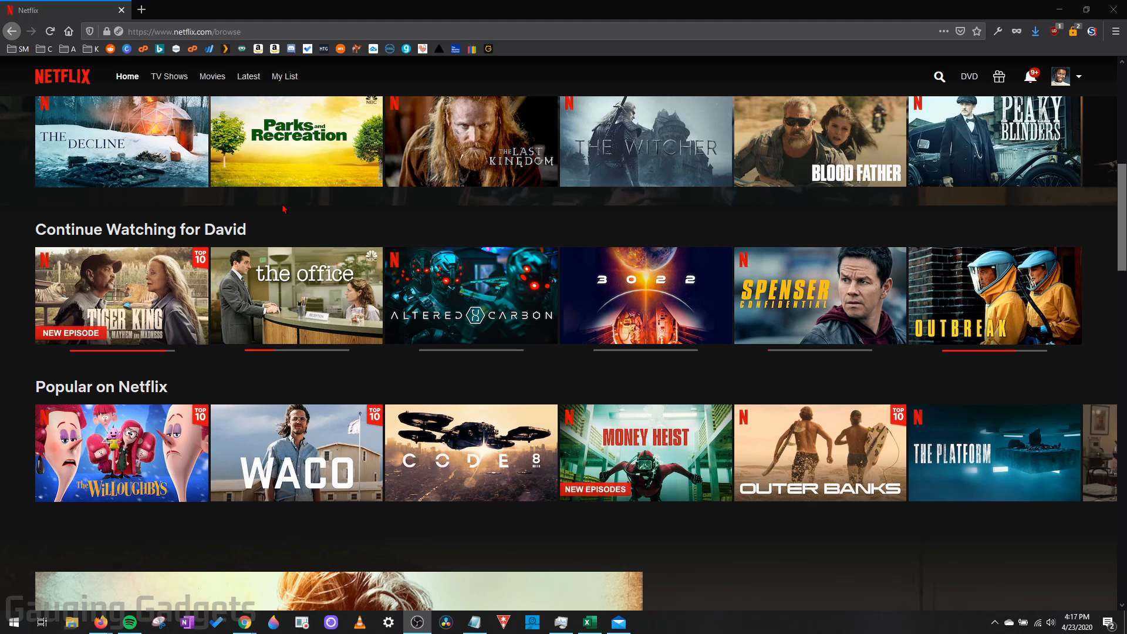
{"action": "mouse_move", "coordinate": [695, 292]}
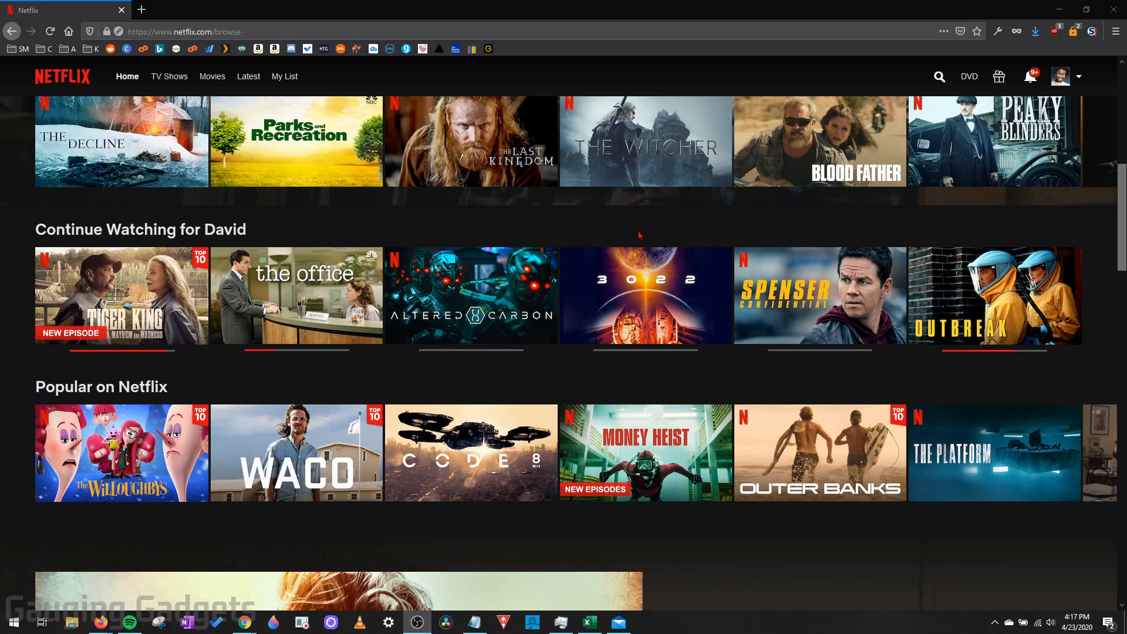
{"action": "mouse_move", "coordinate": [653, 239]}
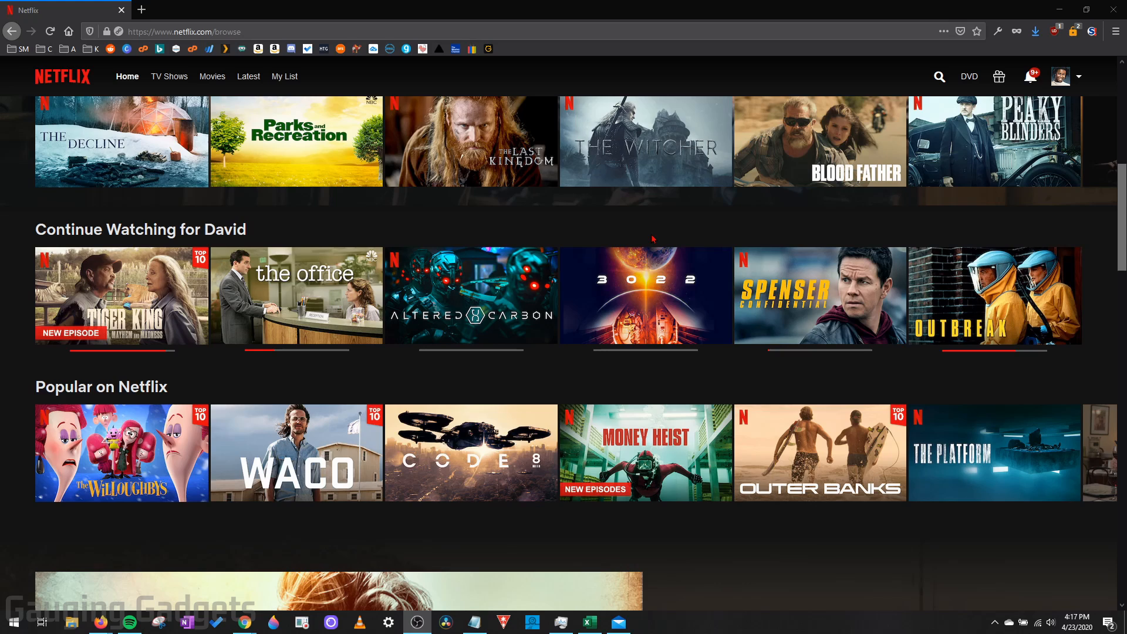
{"action": "mouse_move", "coordinate": [663, 234]}
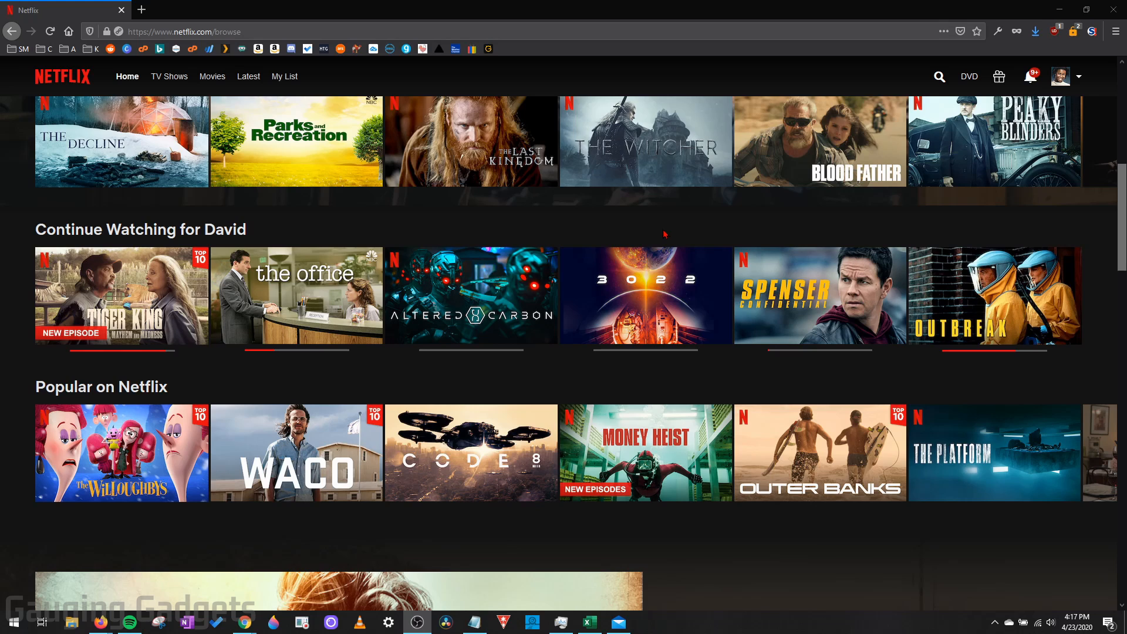
{"action": "mouse_move", "coordinate": [750, 244]}
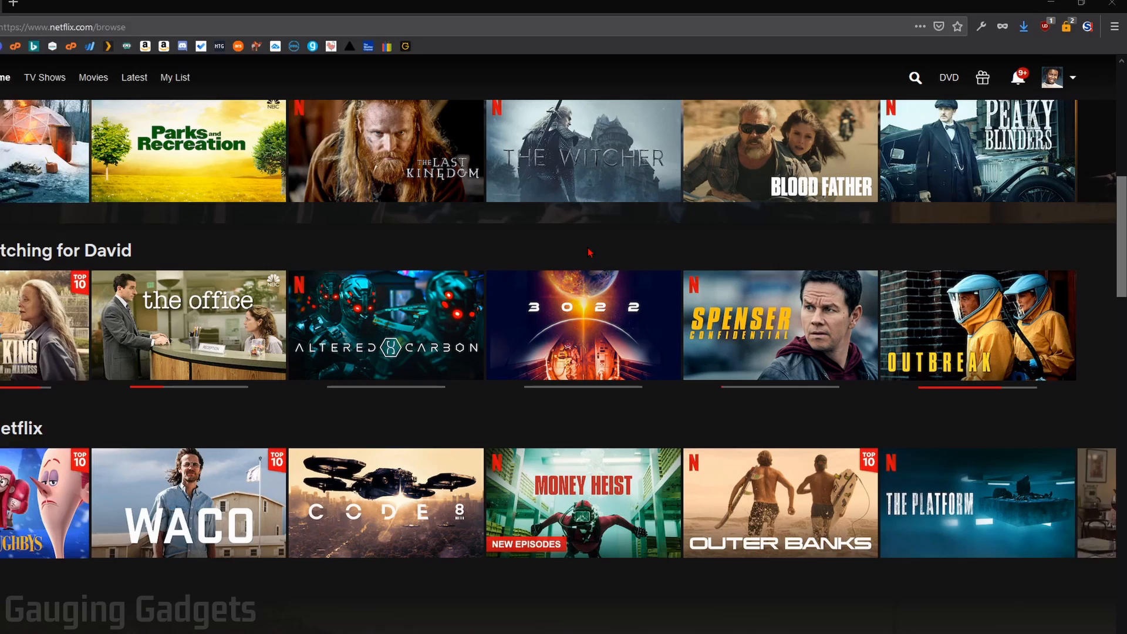
{"action": "left_click", "coordinate": [1051, 78]}
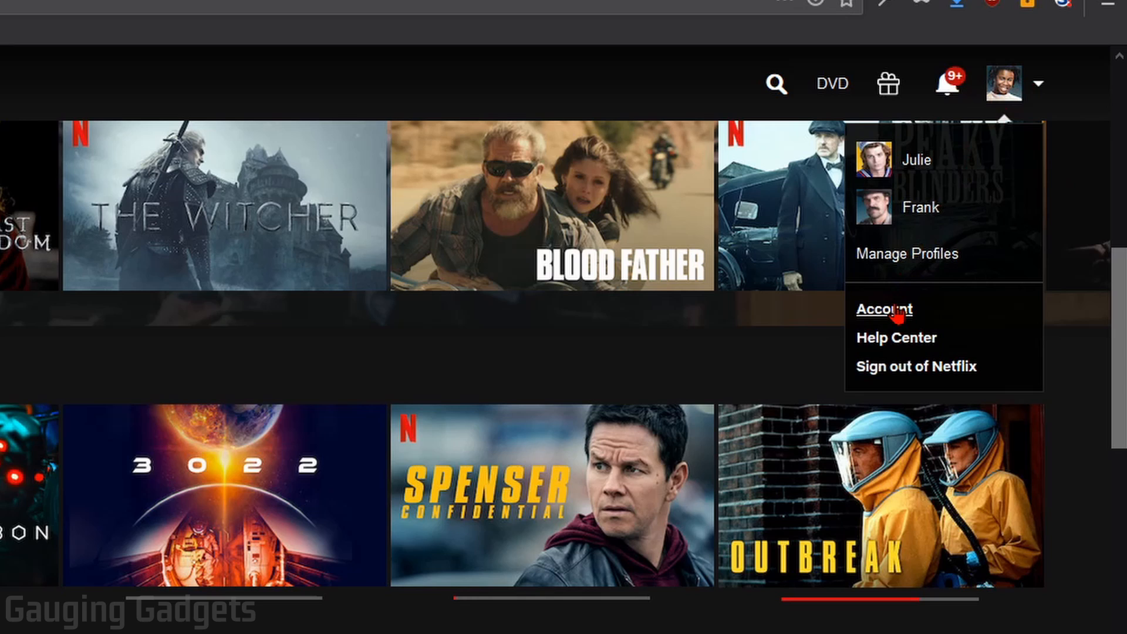
{"action": "left_click", "coordinate": [883, 308]}
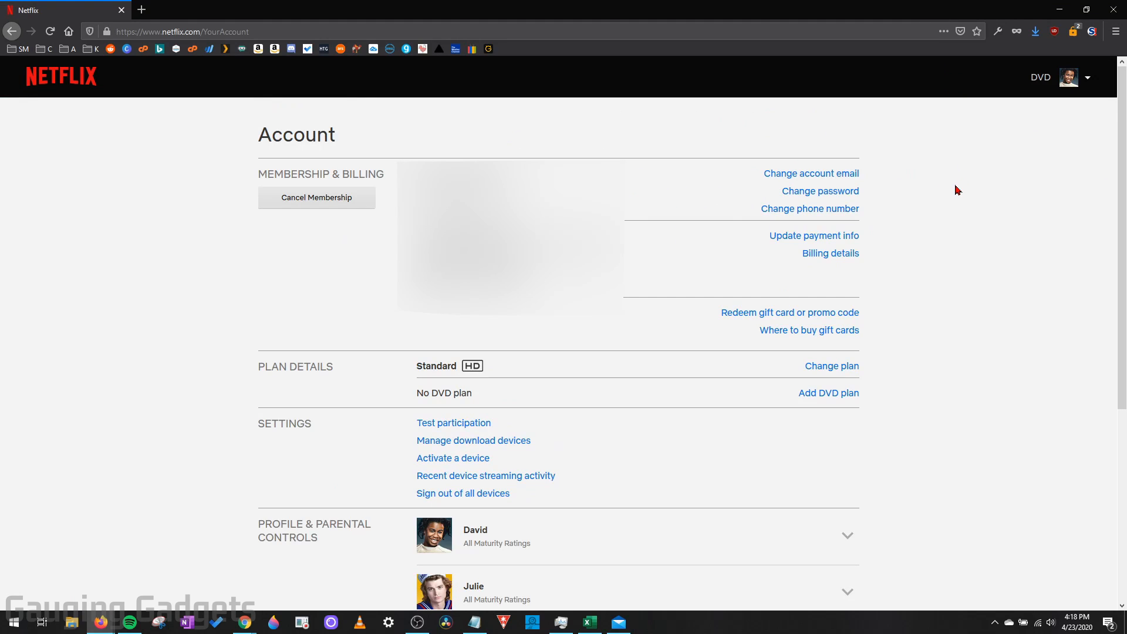
{"action": "scroll", "scroll_direction": "down", "scroll_amount": 3}
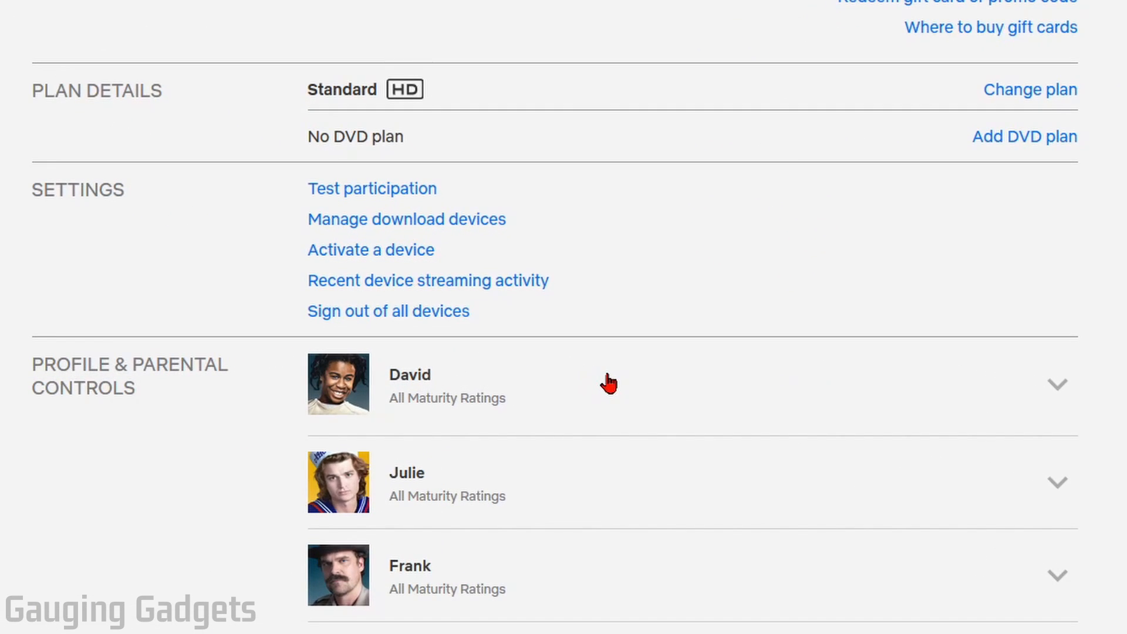
{"action": "mouse_move", "coordinate": [498, 387]}
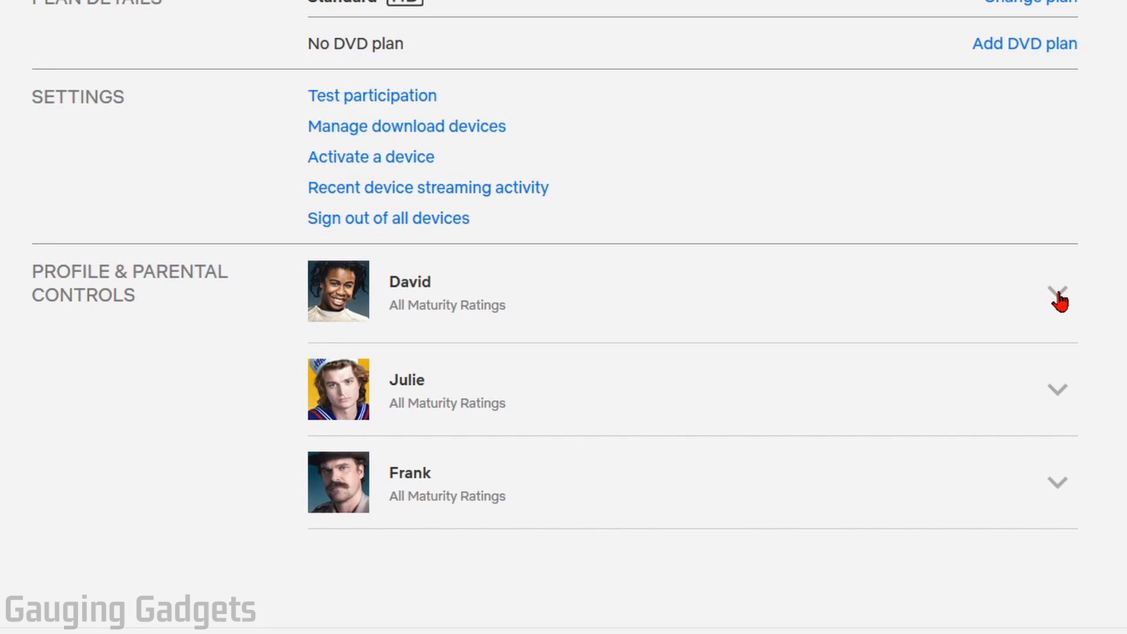
{"action": "left_click", "coordinate": [1058, 294]}
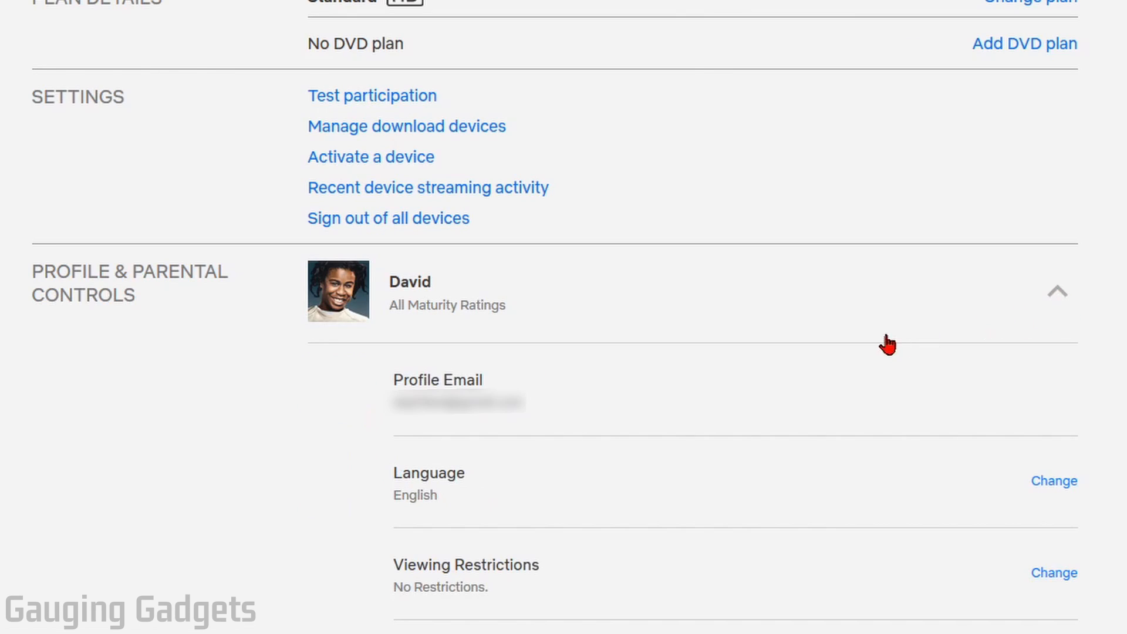
{"action": "scroll", "scroll_direction": "down", "scroll_amount": 3}
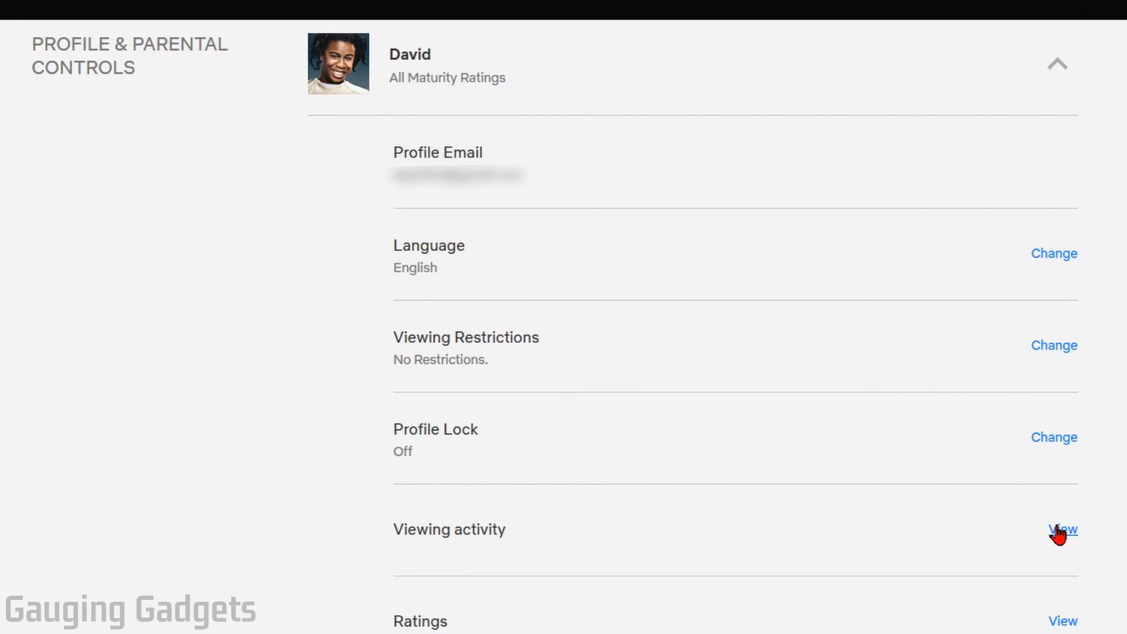
{"action": "left_click", "coordinate": [1064, 530]}
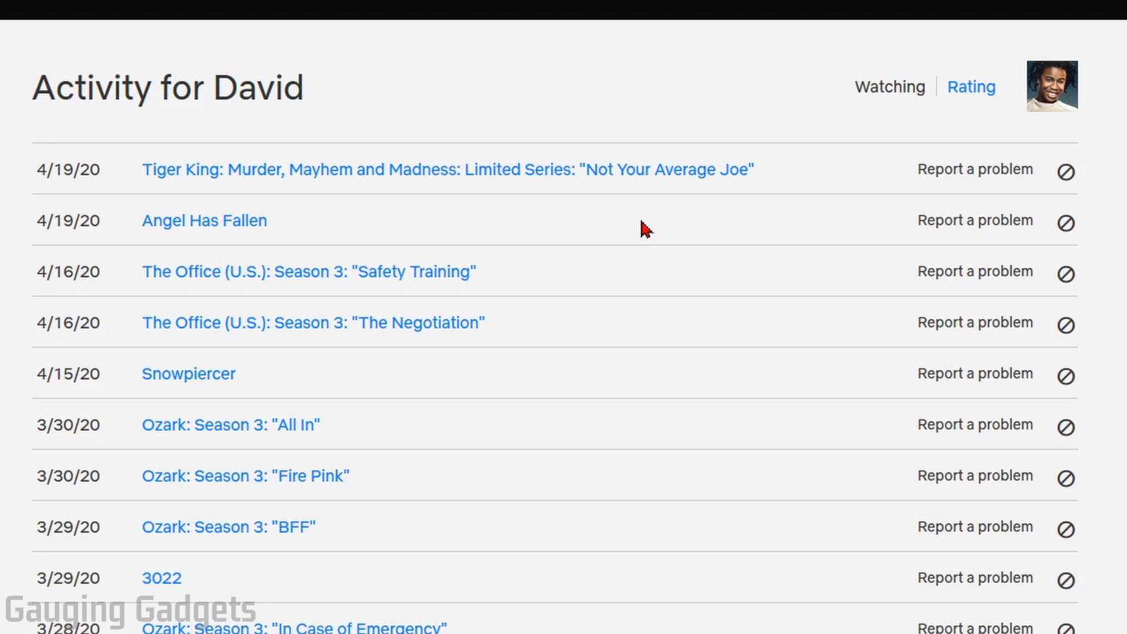
{"action": "mouse_move", "coordinate": [438, 413]}
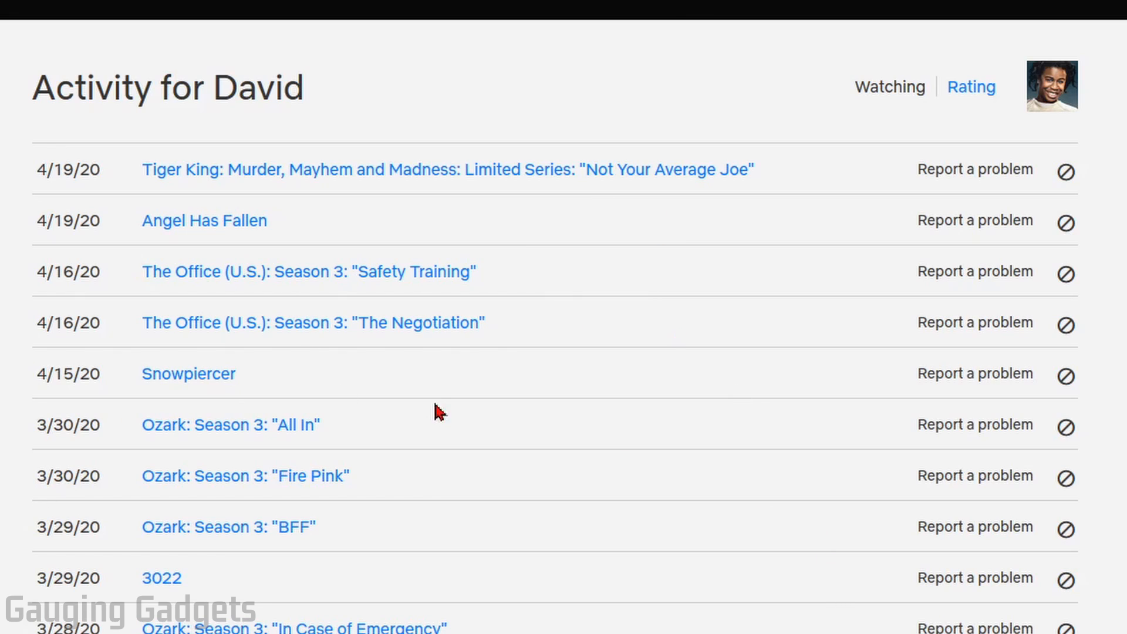
{"action": "mouse_move", "coordinate": [296, 614]}
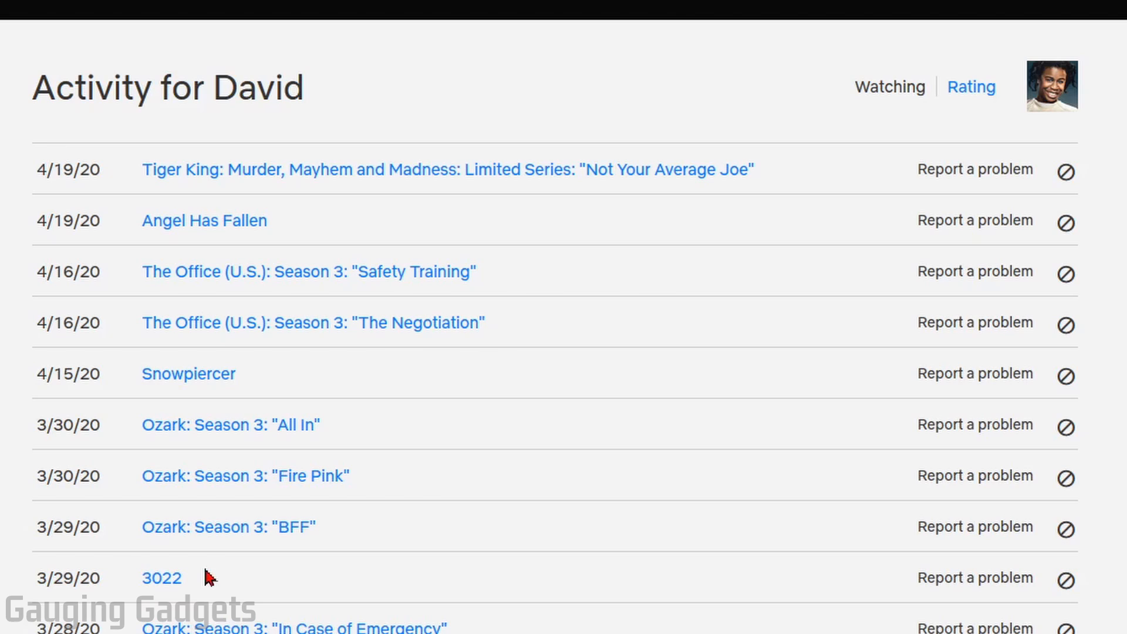
- Hide the 3022 row from David's viewing history
{"action": "scroll", "scroll_direction": "down", "scroll_amount": 3}
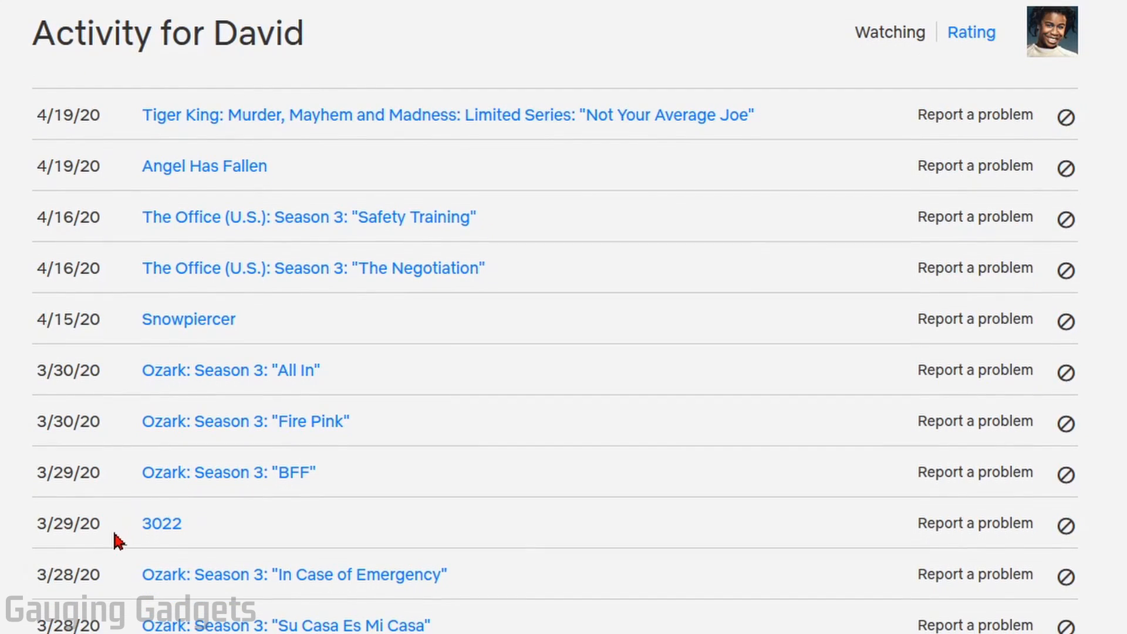
{"action": "mouse_move", "coordinate": [618, 545]}
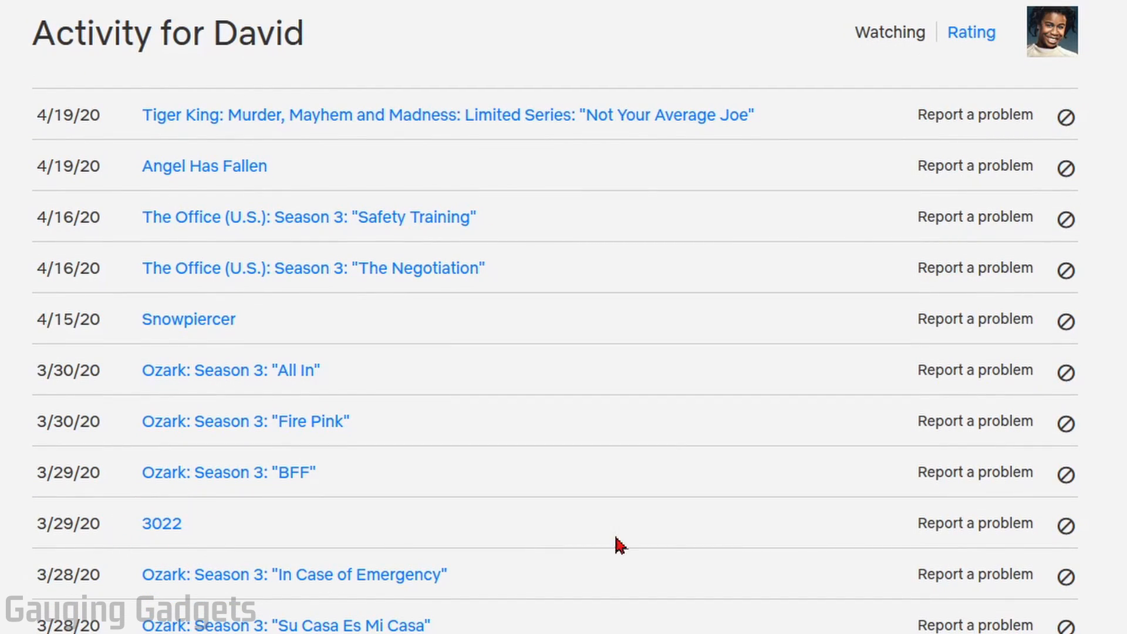
{"action": "mouse_move", "coordinate": [1066, 522]}
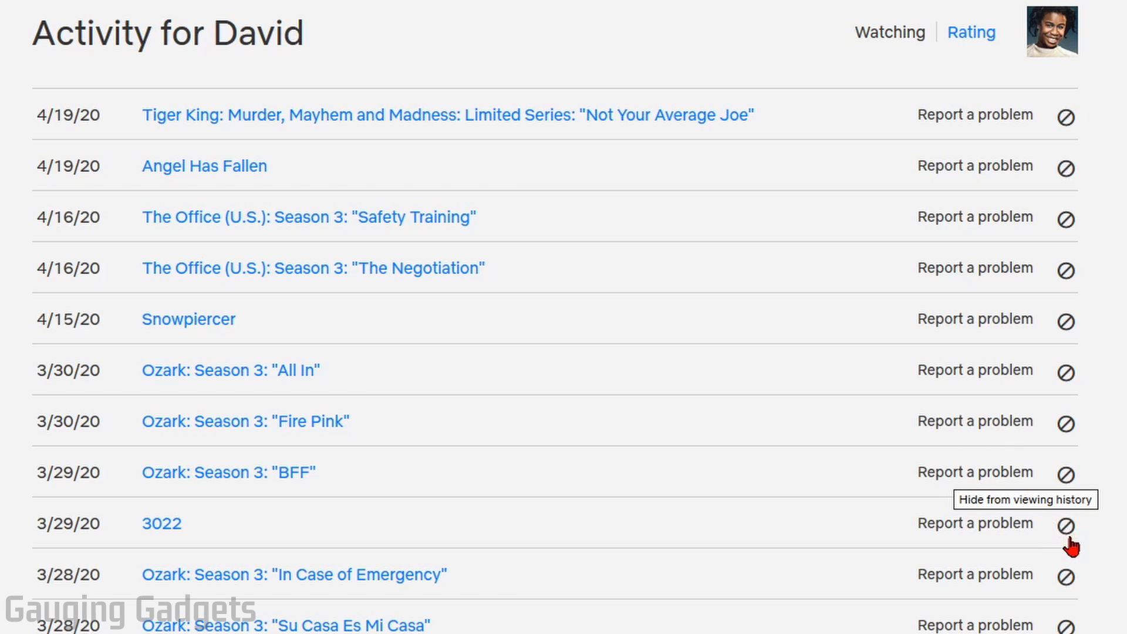
{"action": "left_click", "coordinate": [1066, 523]}
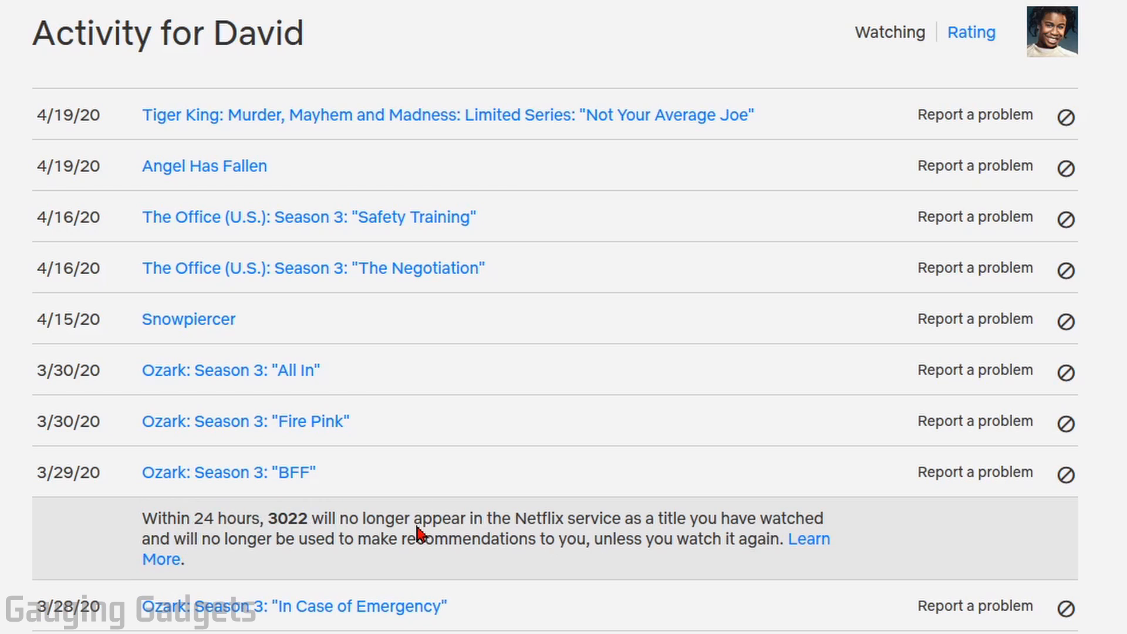
{"action": "mouse_move", "coordinate": [536, 532]}
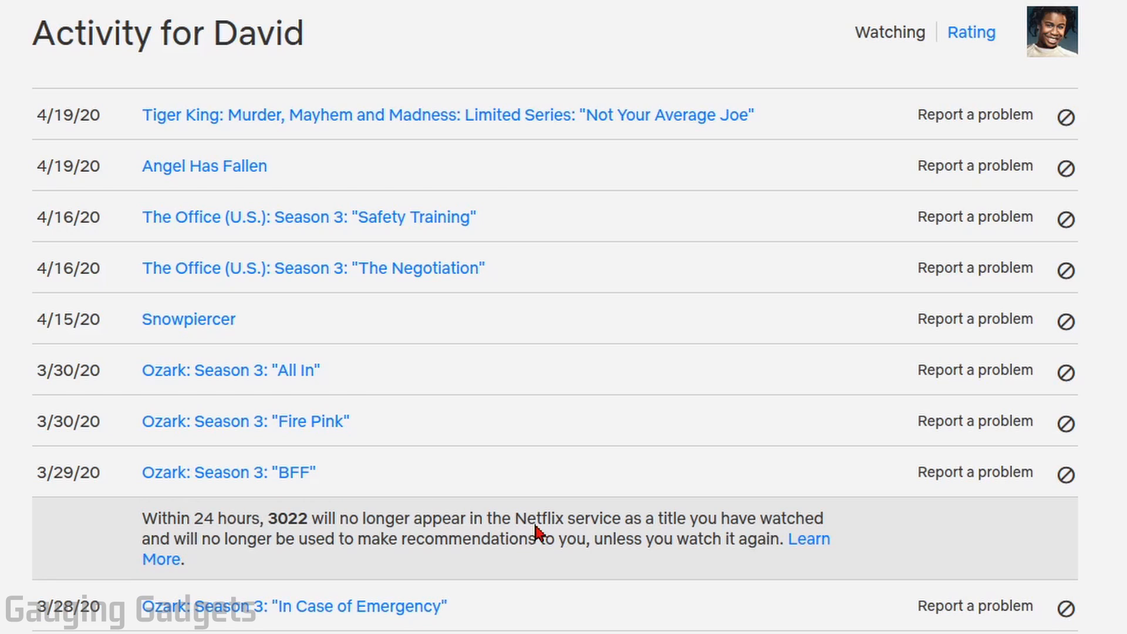
{"action": "mouse_move", "coordinate": [688, 507]}
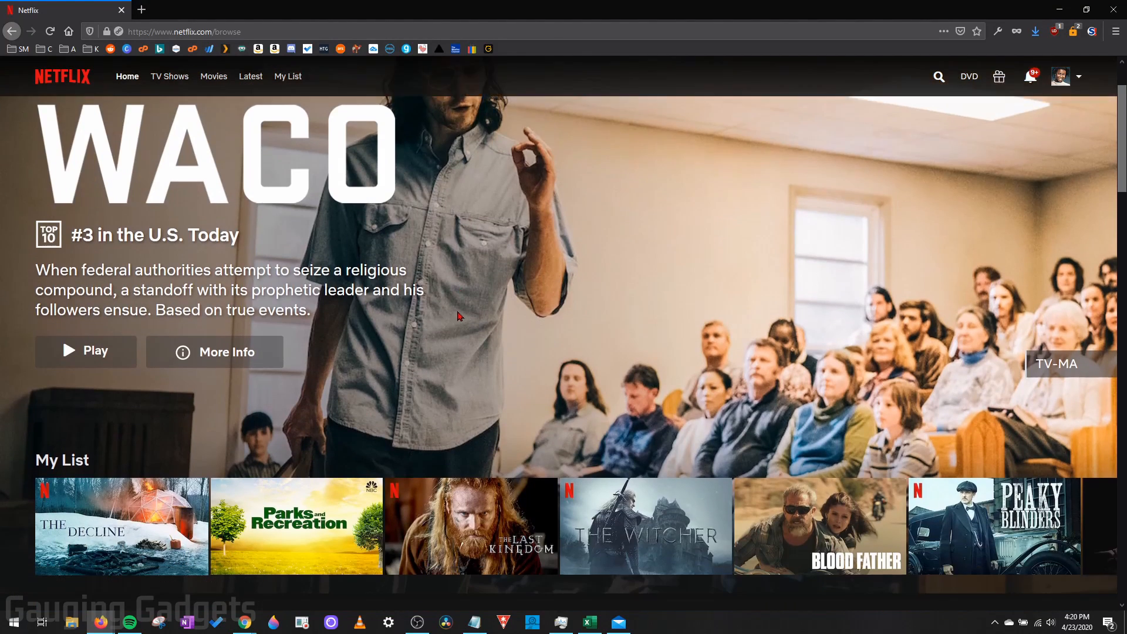
- Scroll the home page down to the Continue Watching for David row
{"action": "scroll", "scroll_direction": "down", "scroll_amount": 3}
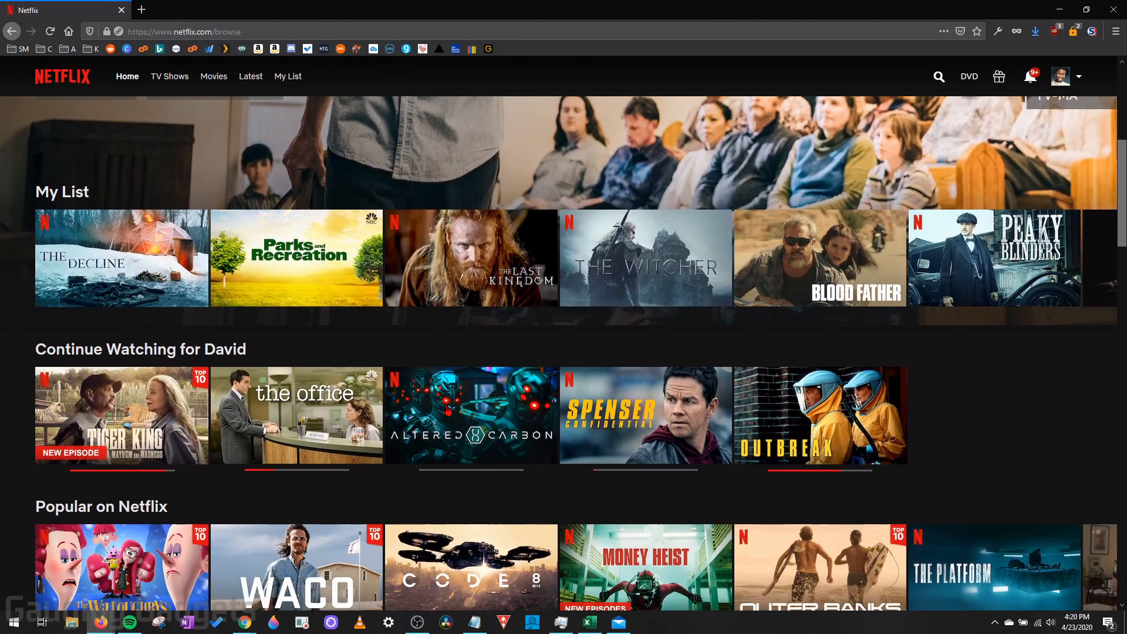